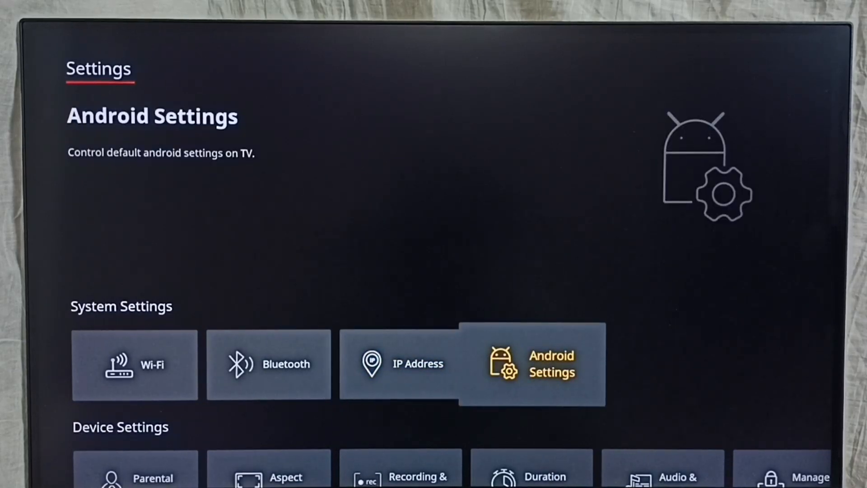
Open Android Settings' Device Preferences and scroll down to Advance options.
{"action": "left_click", "coordinate": [531, 363]}
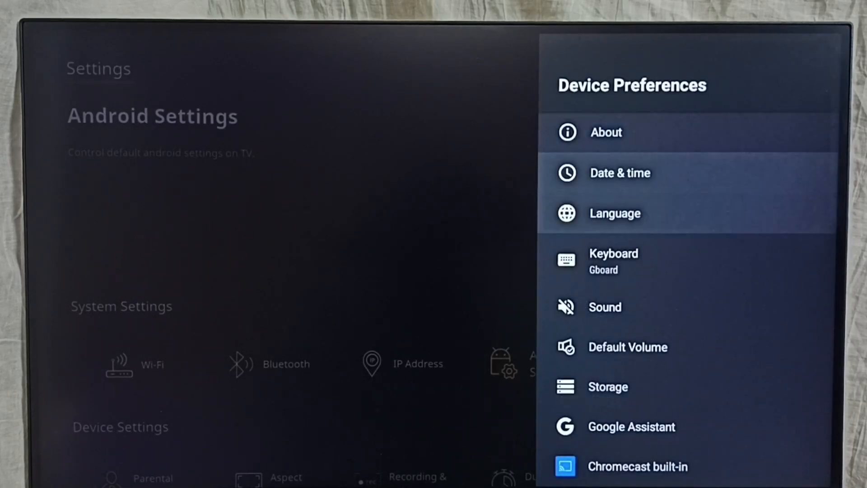
{"action": "scroll", "scroll_direction": "down", "scroll_amount": 3}
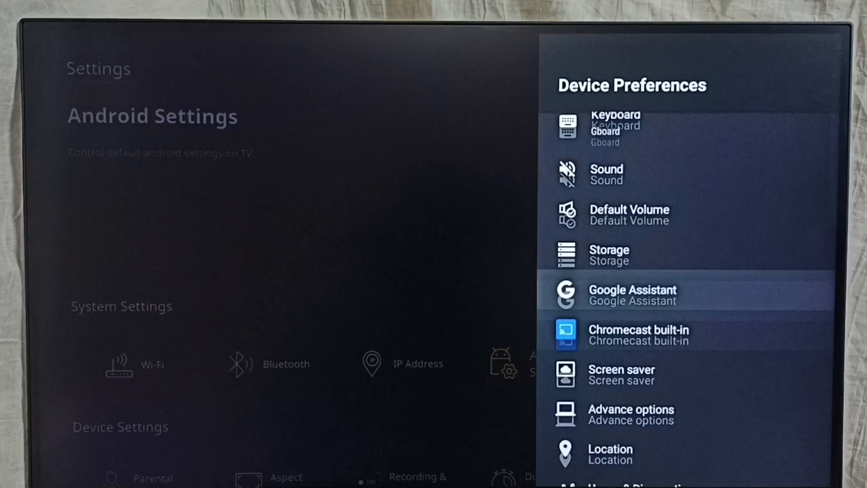
{"action": "scroll", "scroll_direction": "down", "scroll_amount": 3}
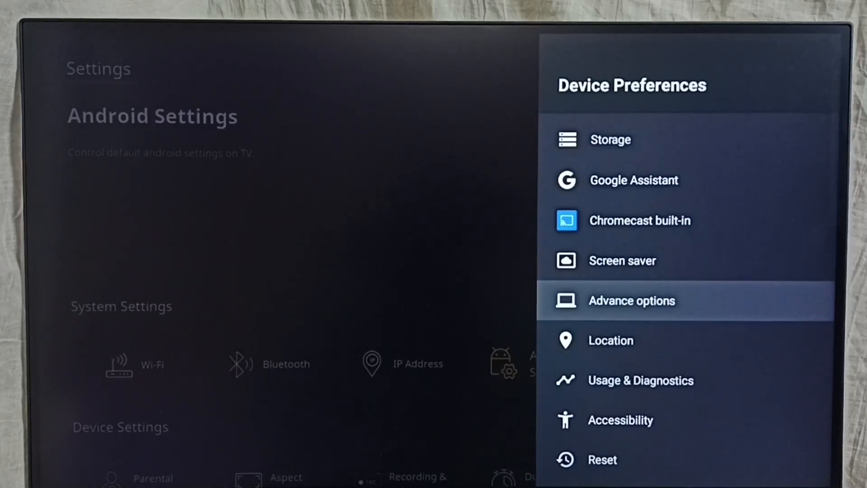
{"action": "left_click", "coordinate": [632, 301]}
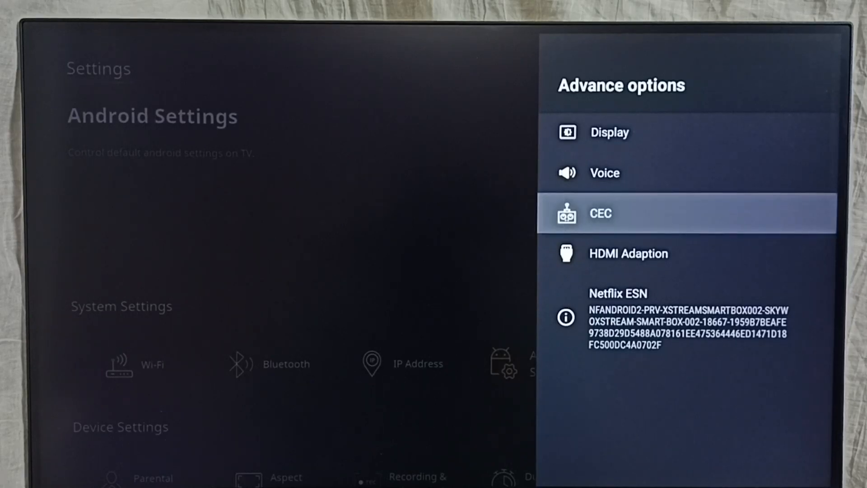
Open the CEC page, showing CEC Switch, One key play and One key power off all off.
{"action": "left_click", "coordinate": [601, 213]}
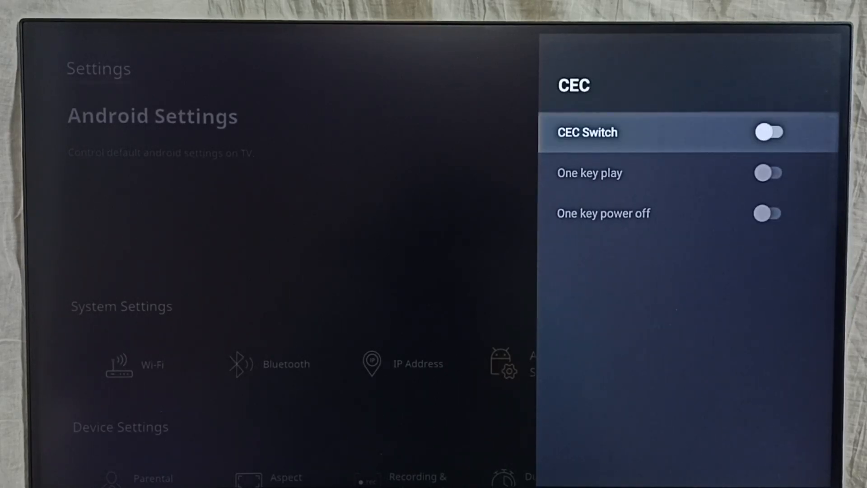